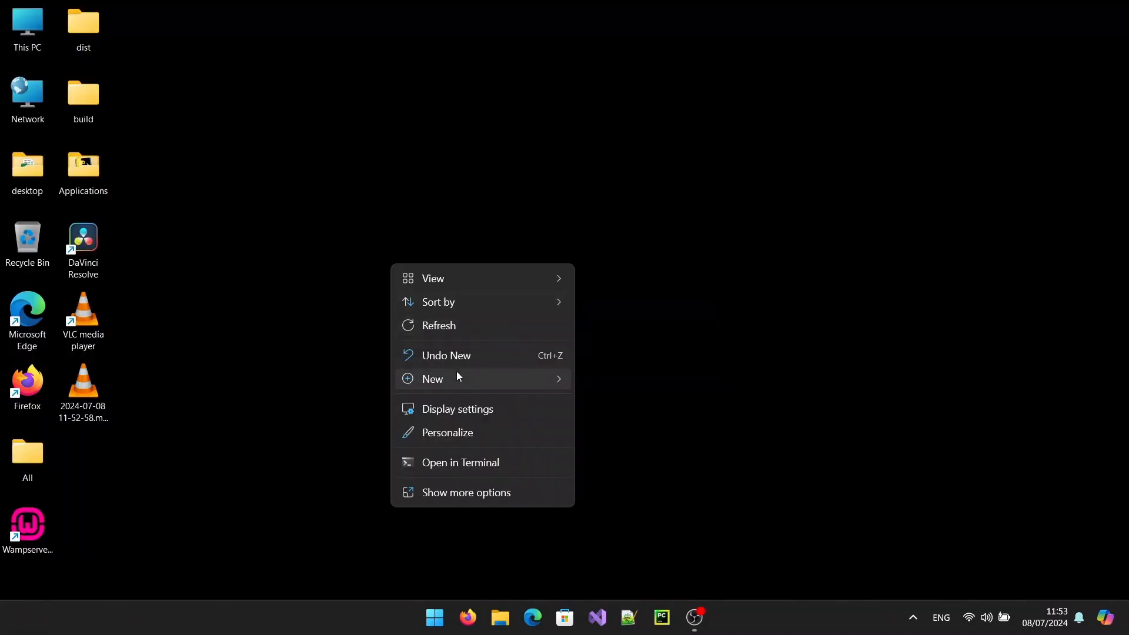
Step: Create a new Excel workbook on the desktop named 'Data Validation' and open it
left_click(432, 379)
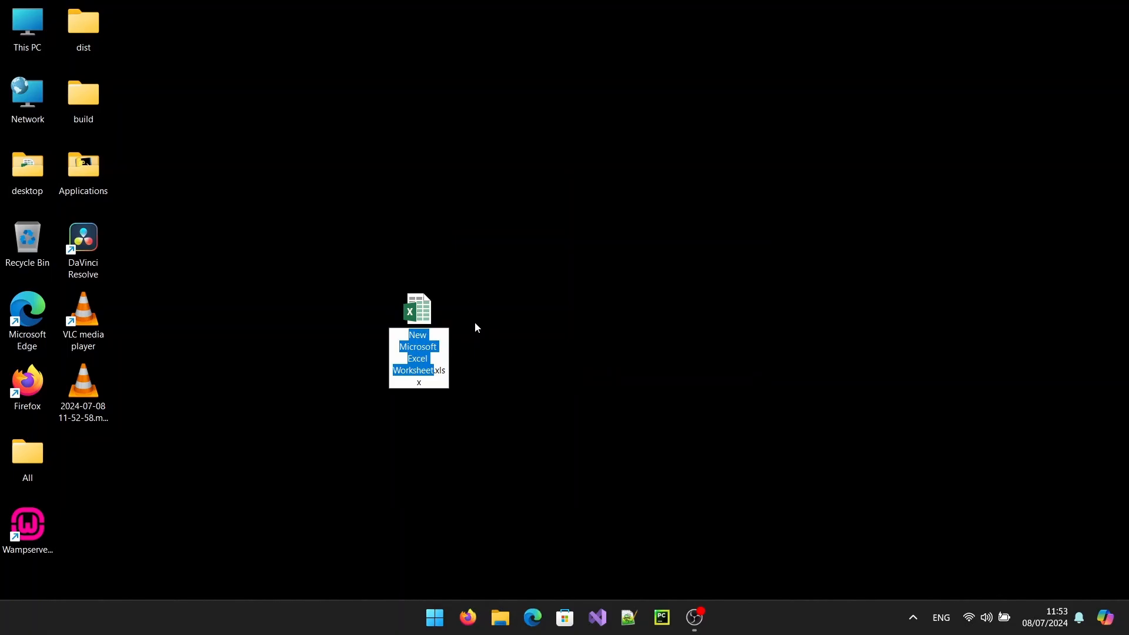
type("D.xlsx")
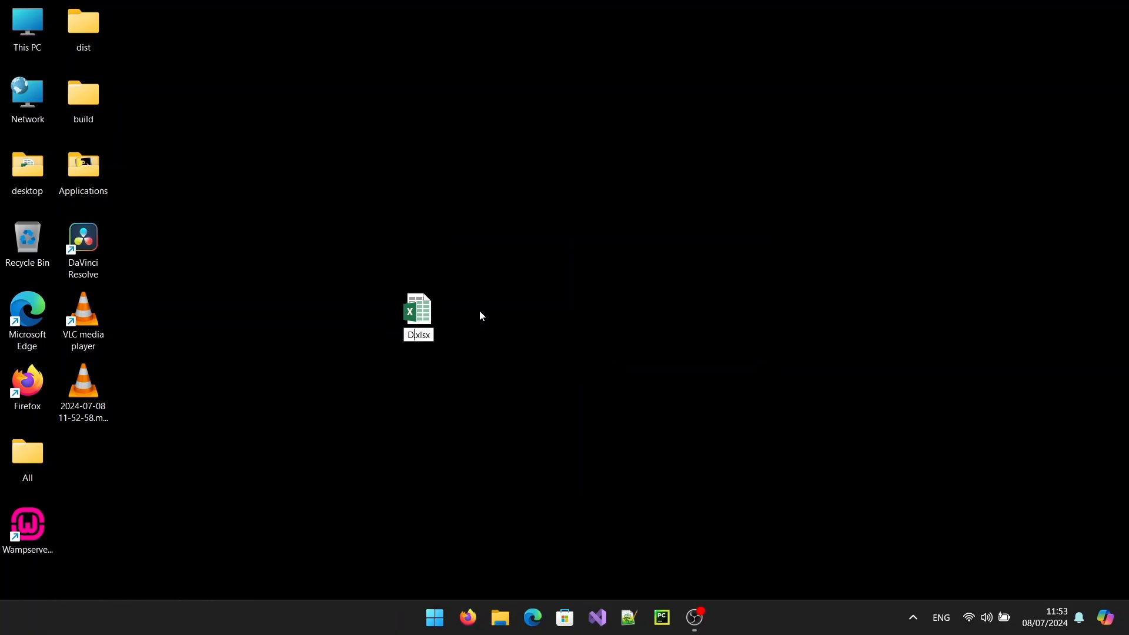
type("Data Validation")
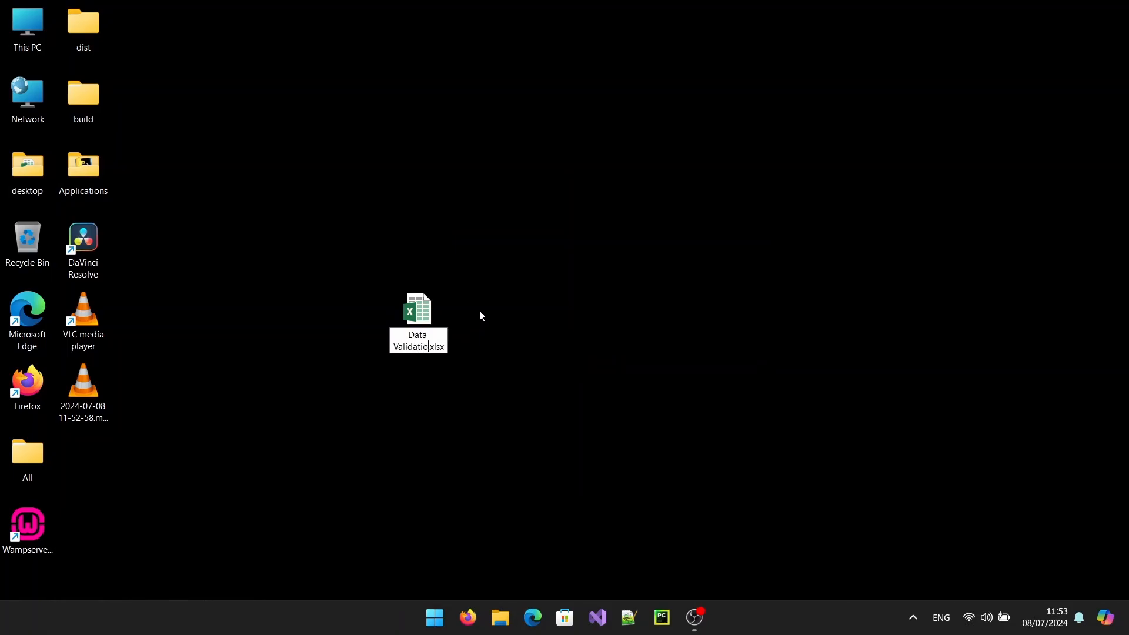
double_click(418, 309)
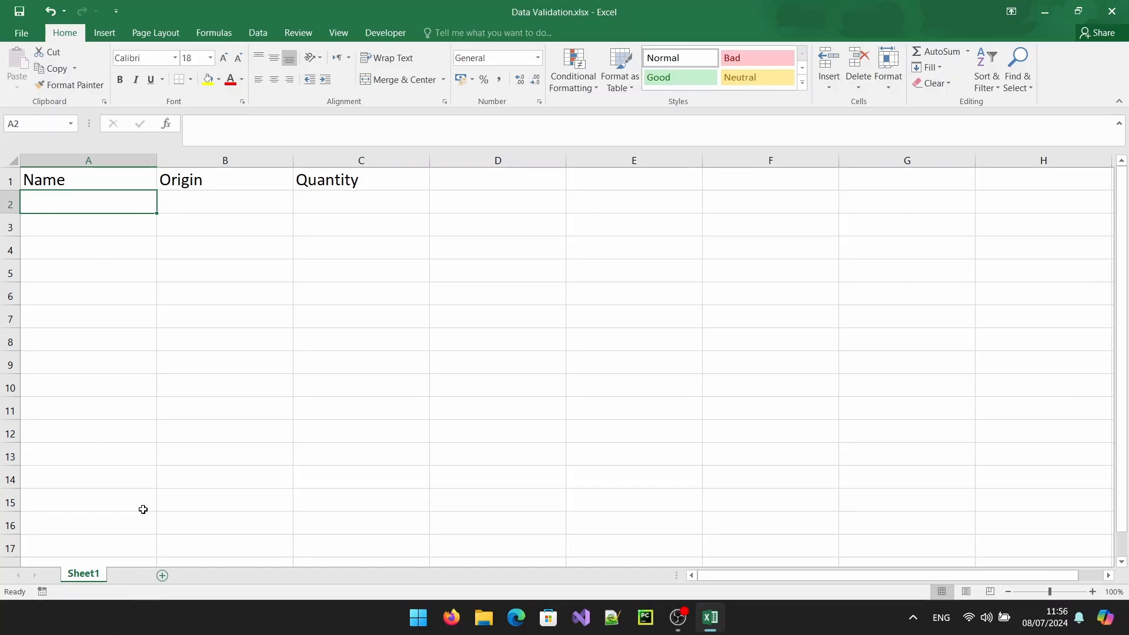
Step: Add Sheet2 with Apple, Banana, Orange, Grape in A1:A4 and select column A
left_click(161, 575)
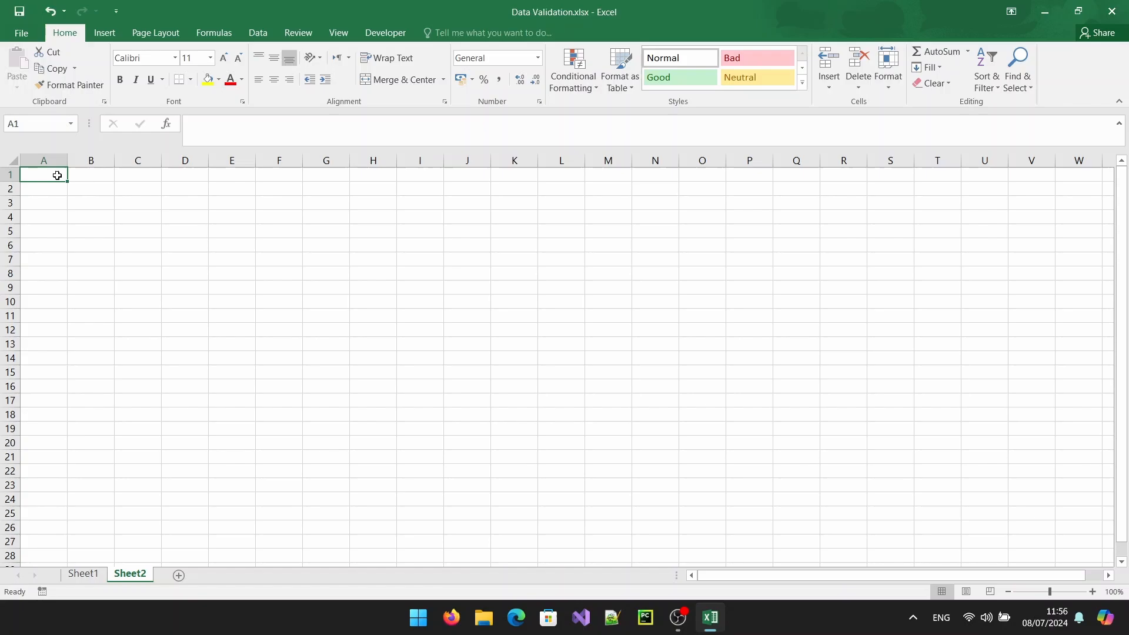
type("Ap")
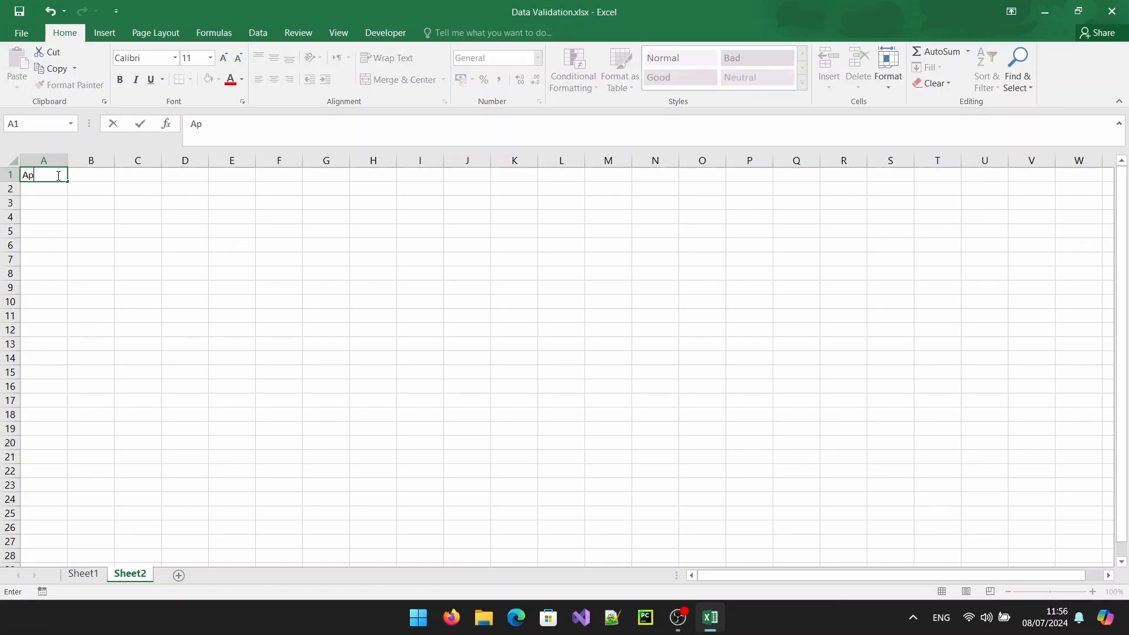
type("Banan")
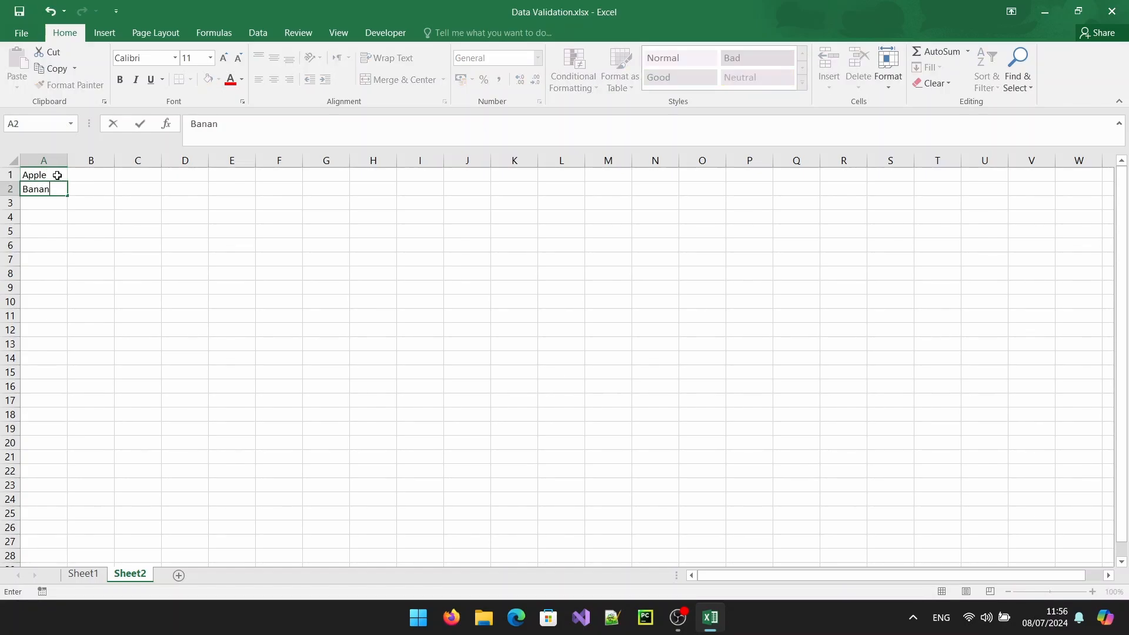
type("Orange")
left_click(43, 217)
type("Gra")
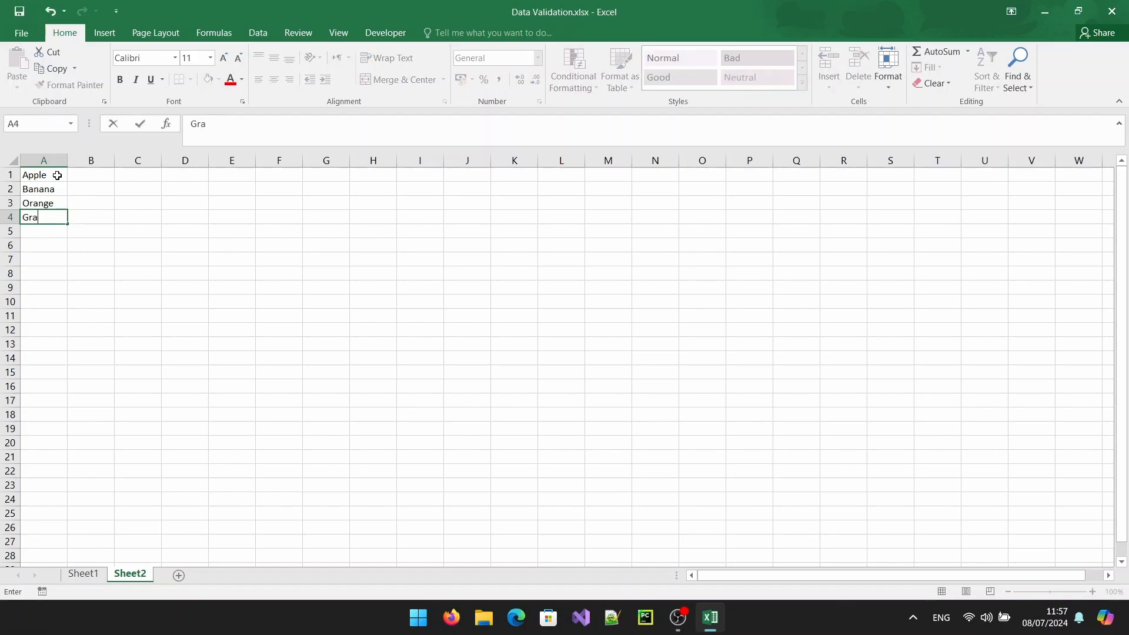
key("enter")
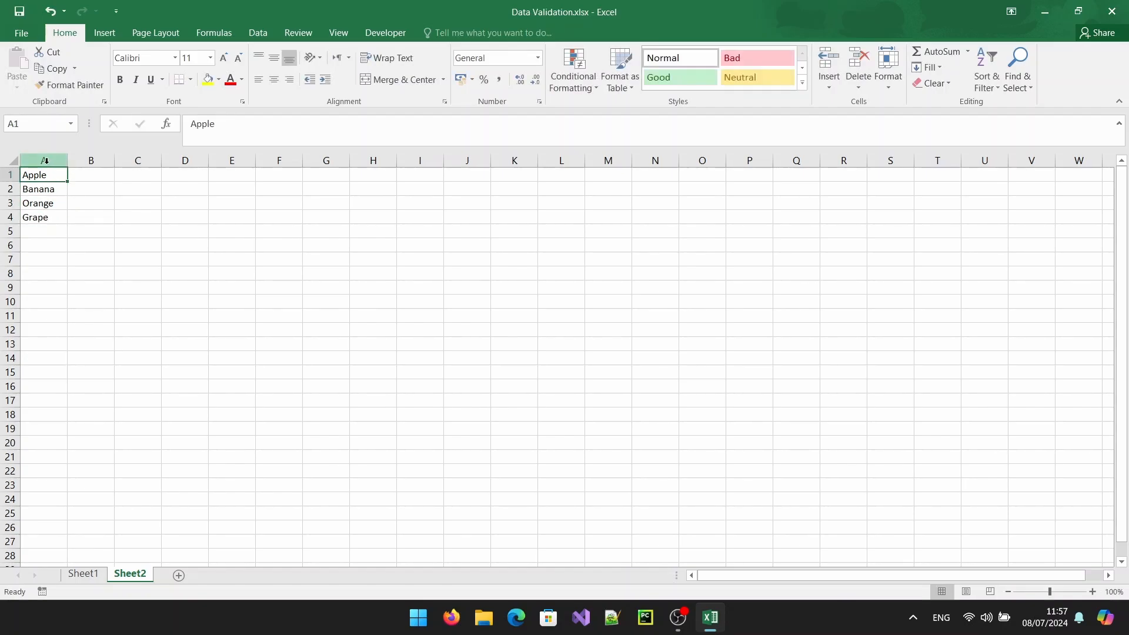
left_click(42, 160)
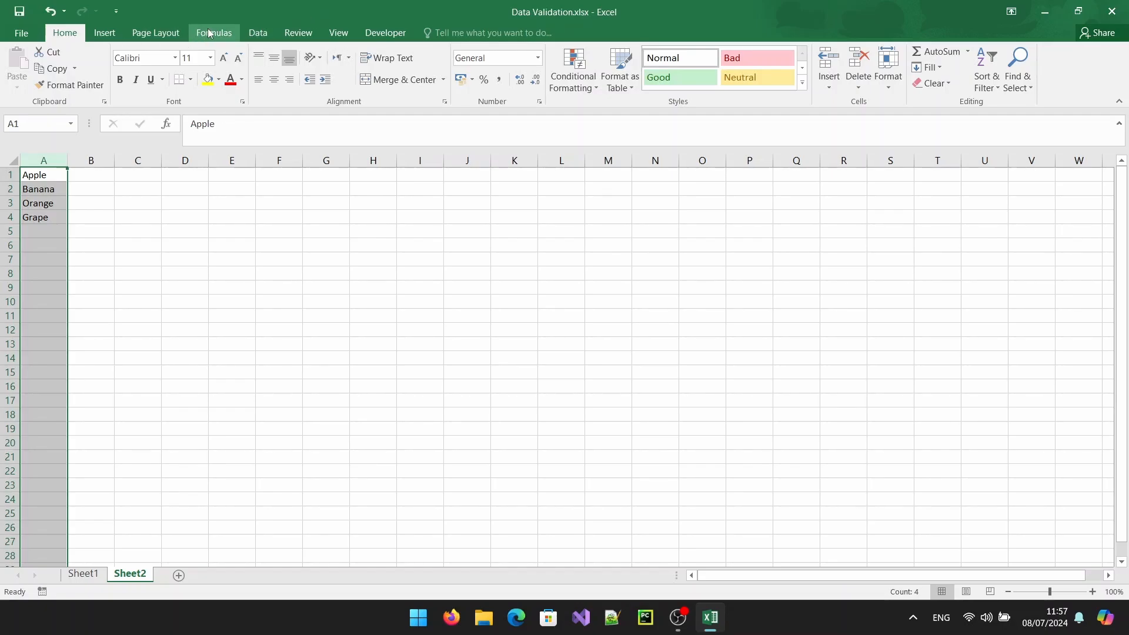
Step: Define the name FruitList for =Sheet2!$A:$A via Define Name
left_click(213, 33)
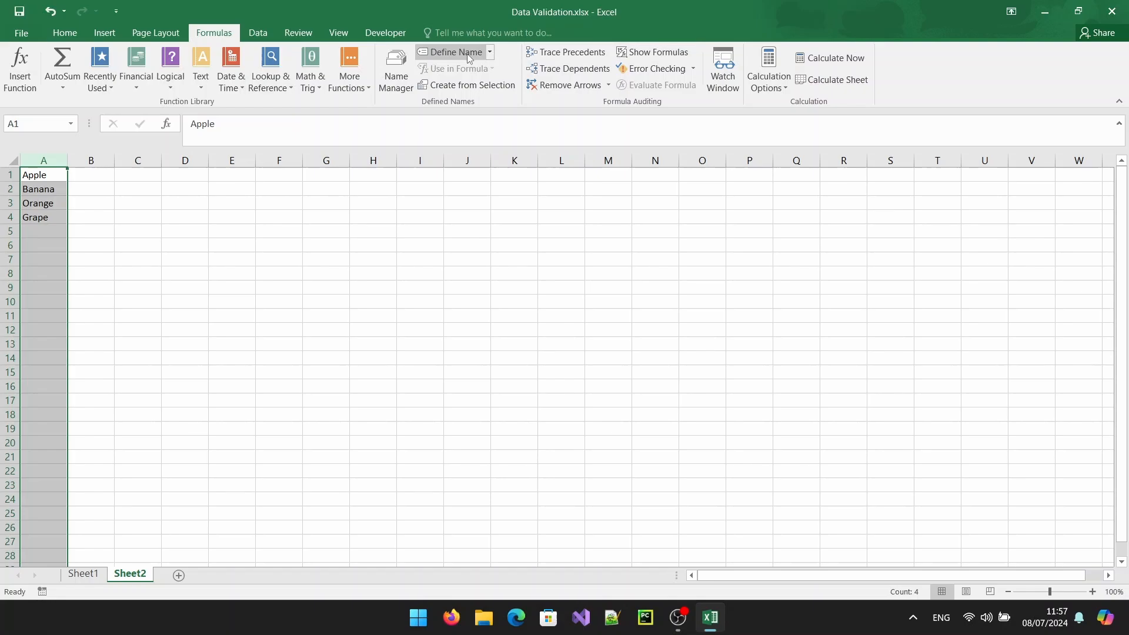
left_click(451, 51)
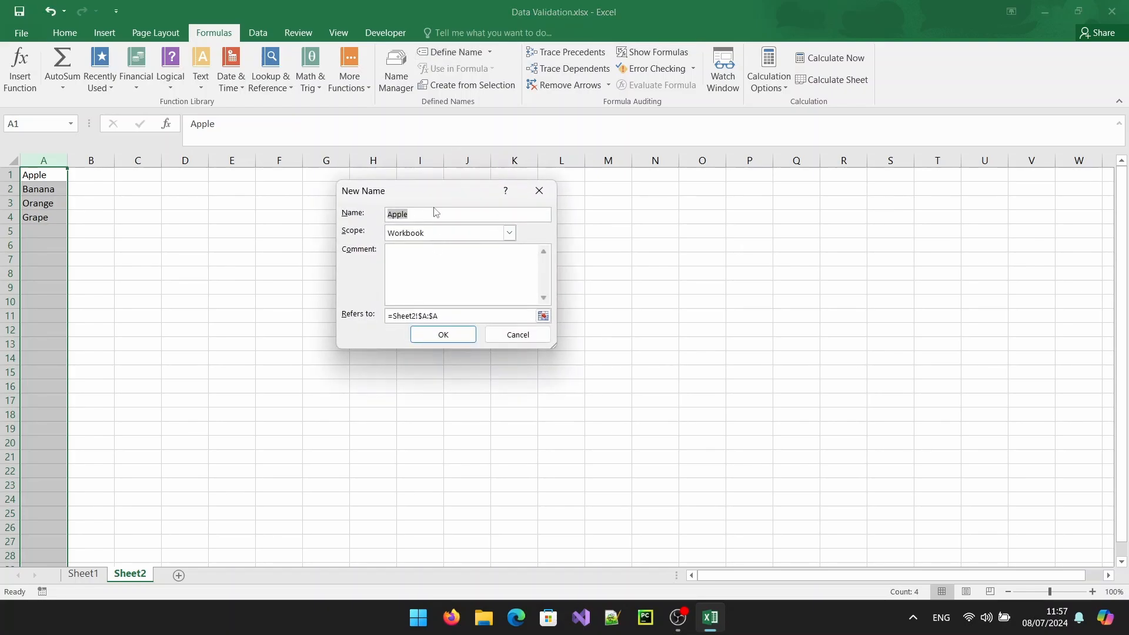
type("F")
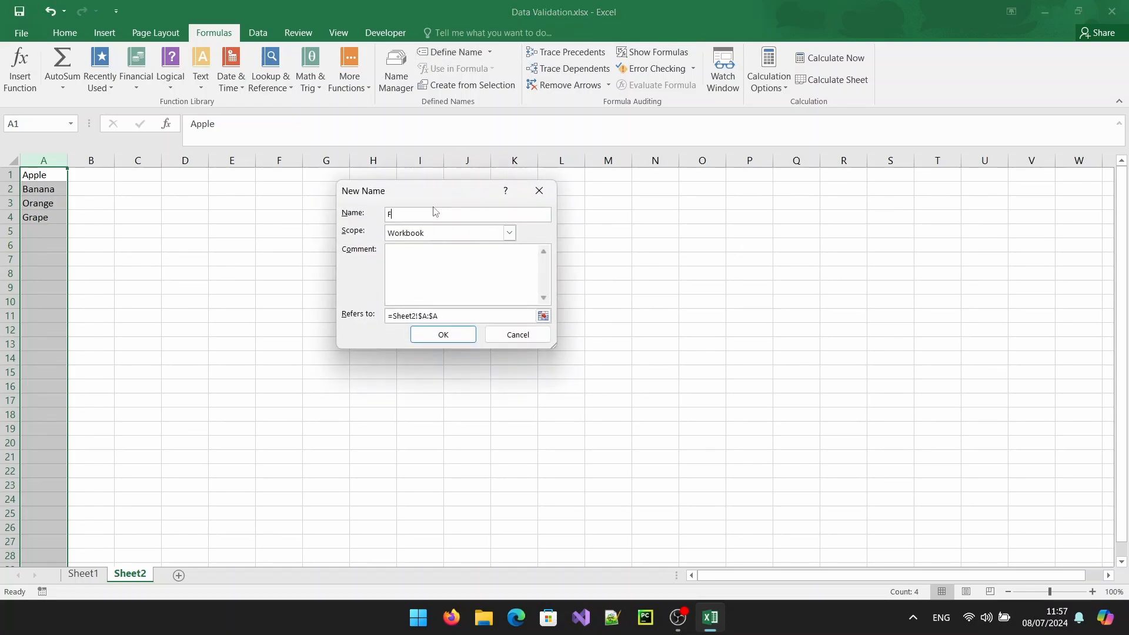
type("ruitList")
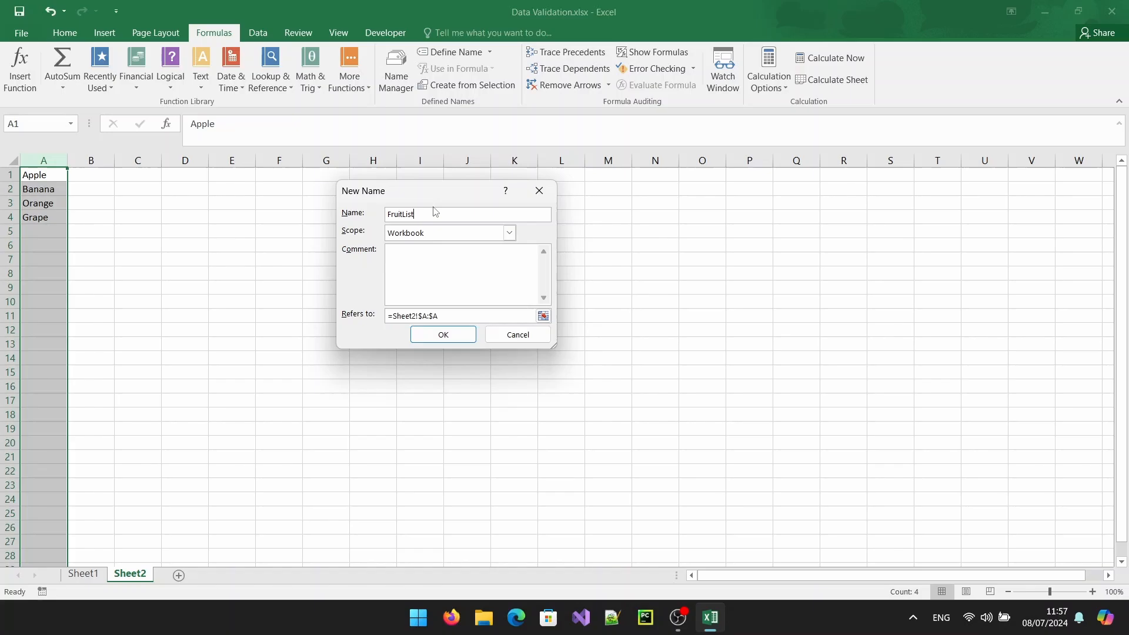
left_click(442, 334)
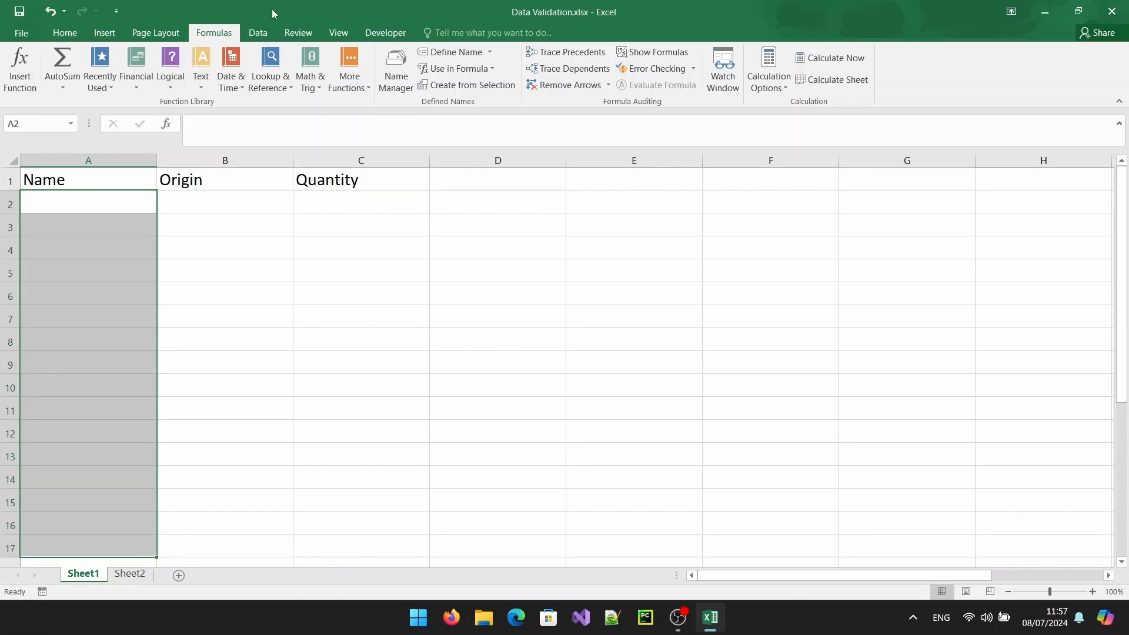
Step: Give column A list validation with source =FruitList
left_click(257, 33)
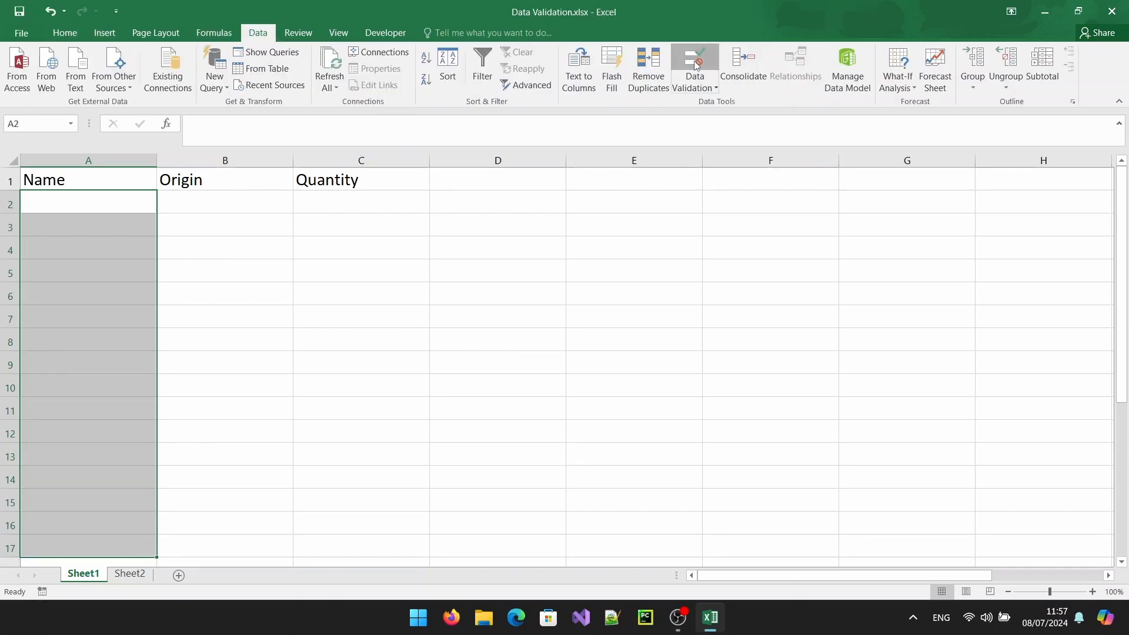
left_click(694, 65)
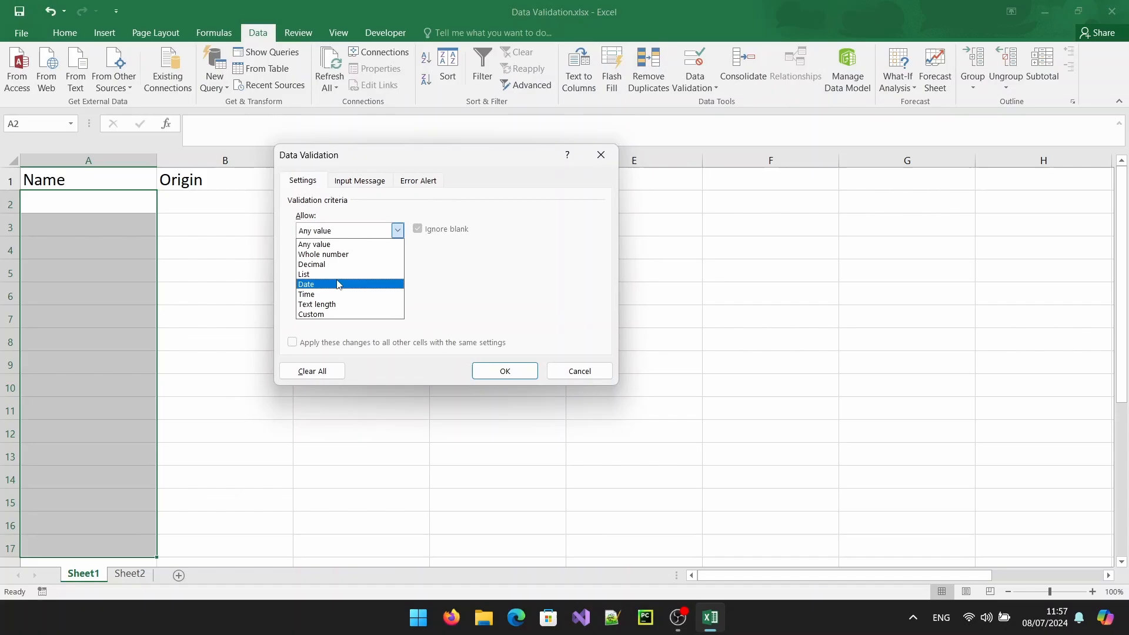
left_click(303, 274)
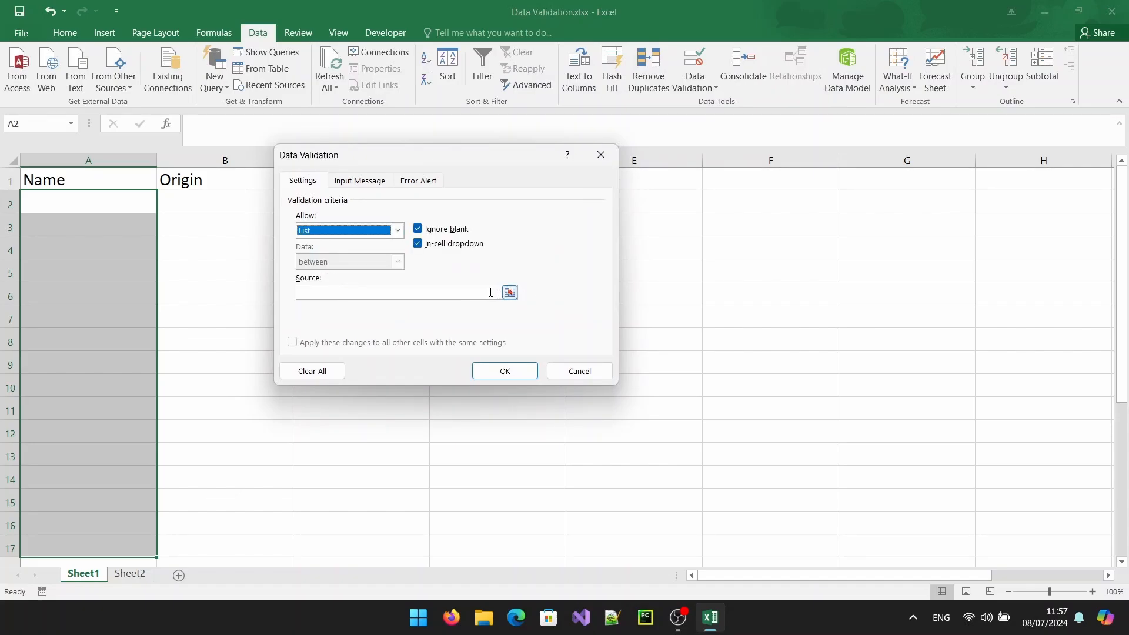
left_click(393, 291)
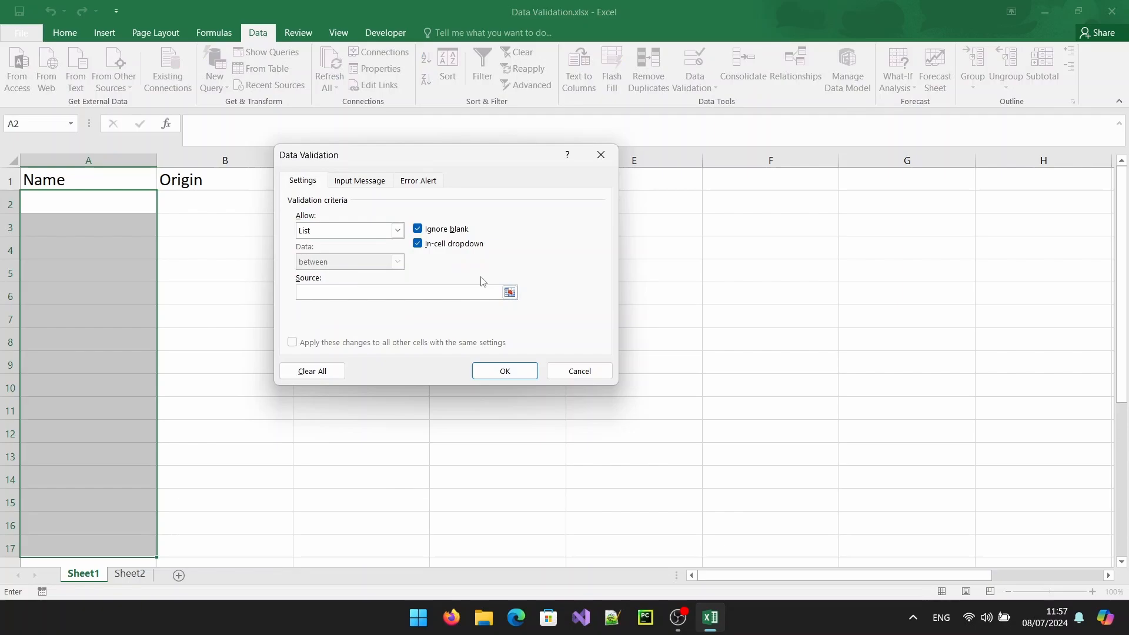
type("=FruitList")
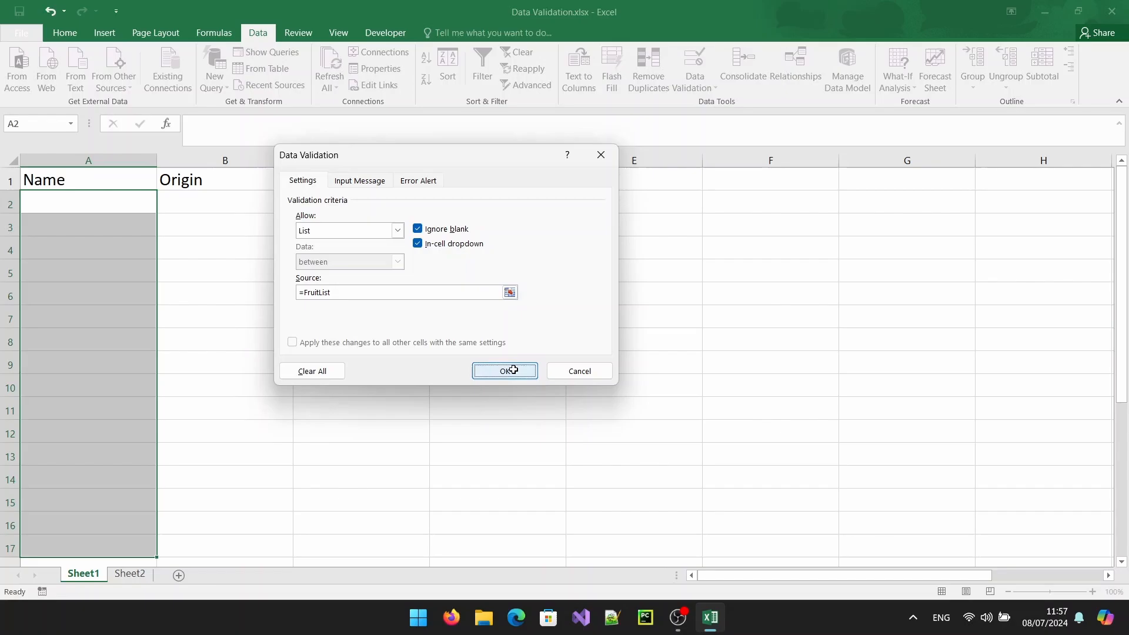
left_click(504, 371)
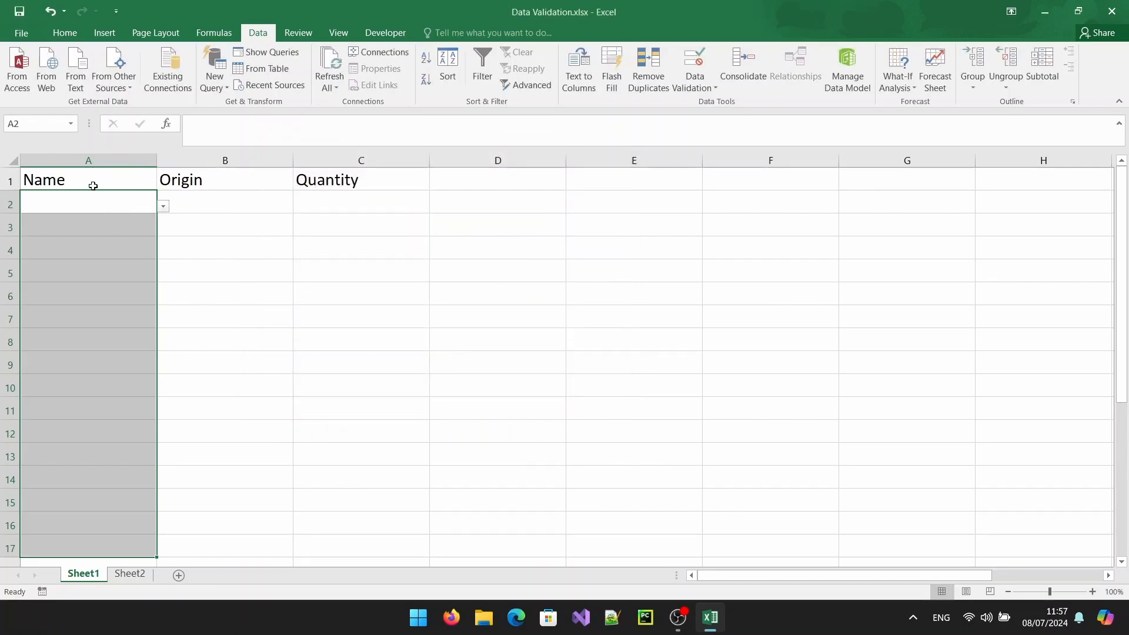
Step: Choose Apple and Banana from the Name dropdowns, then return to Sheet2
left_click(162, 205)
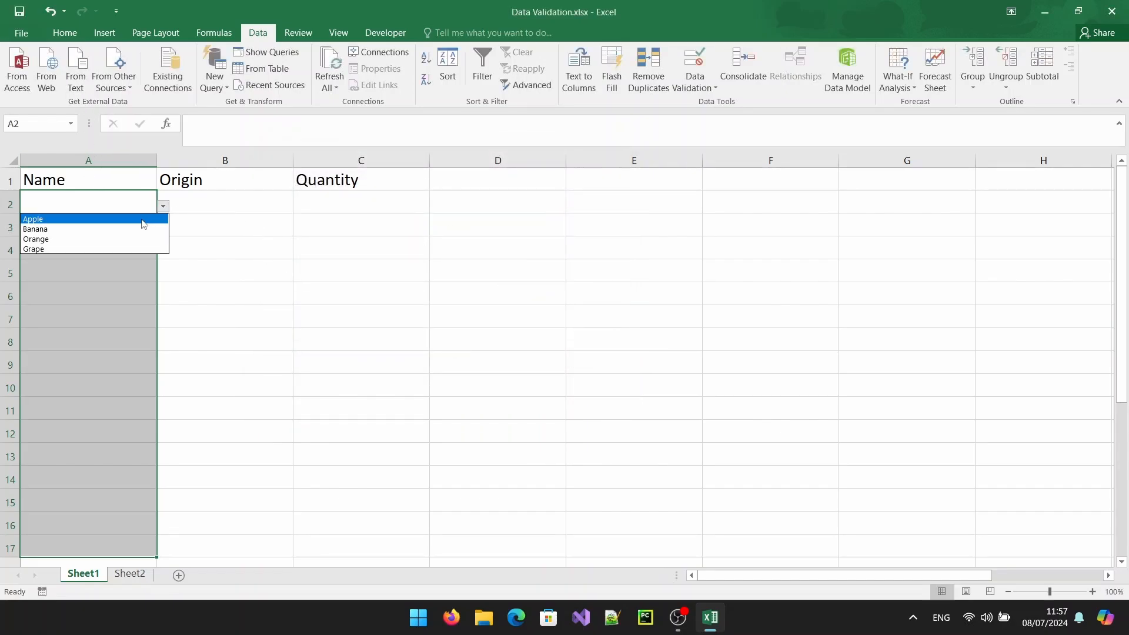
left_click(33, 218)
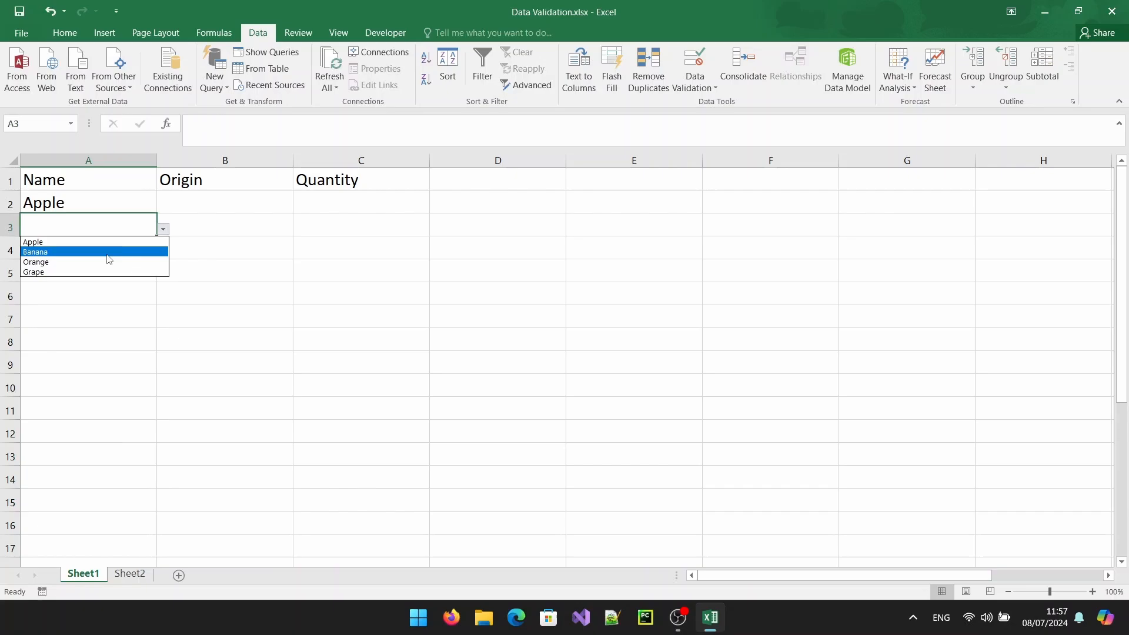
left_click(34, 252)
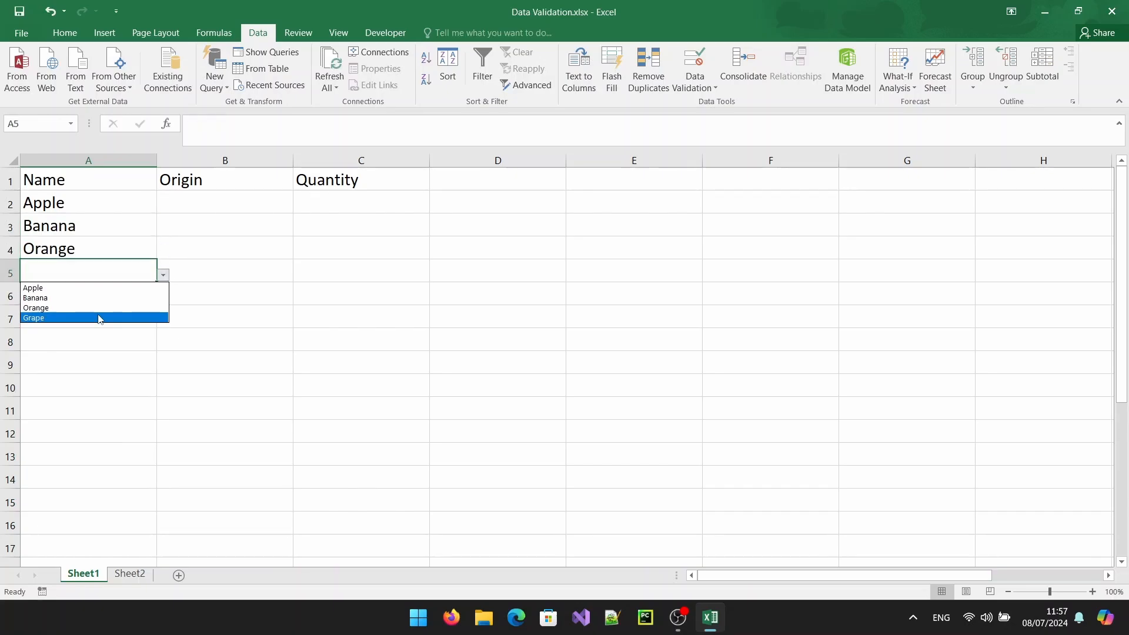
left_click(130, 574)
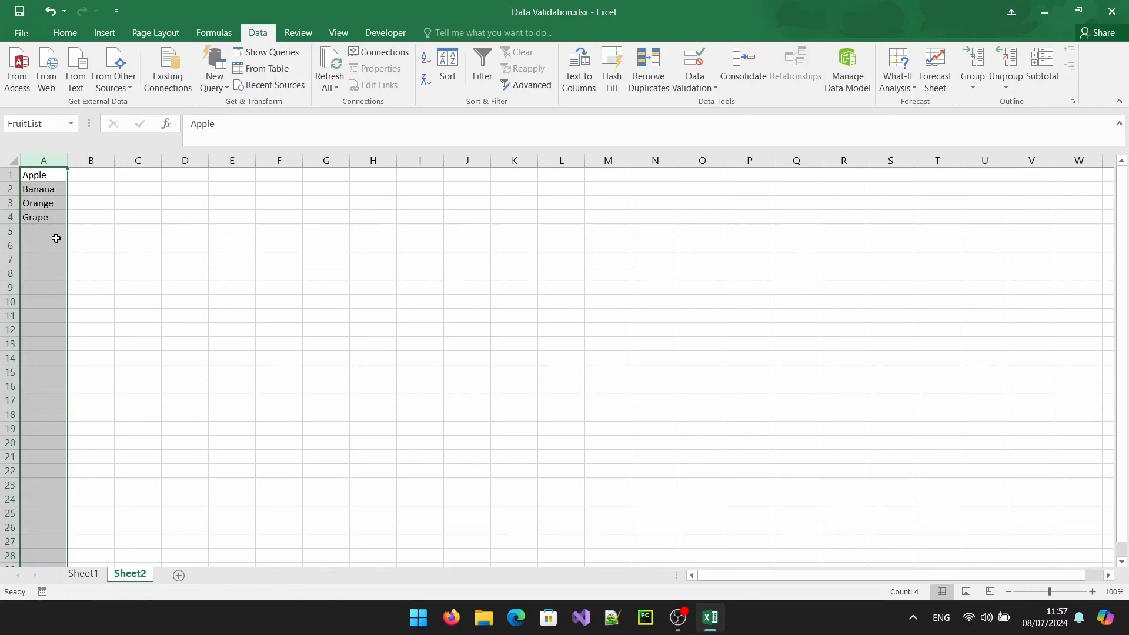
Step: Enter Coconut below Grape on Sheet2, then Coconut in A6 on Sheet1
left_click(42, 231)
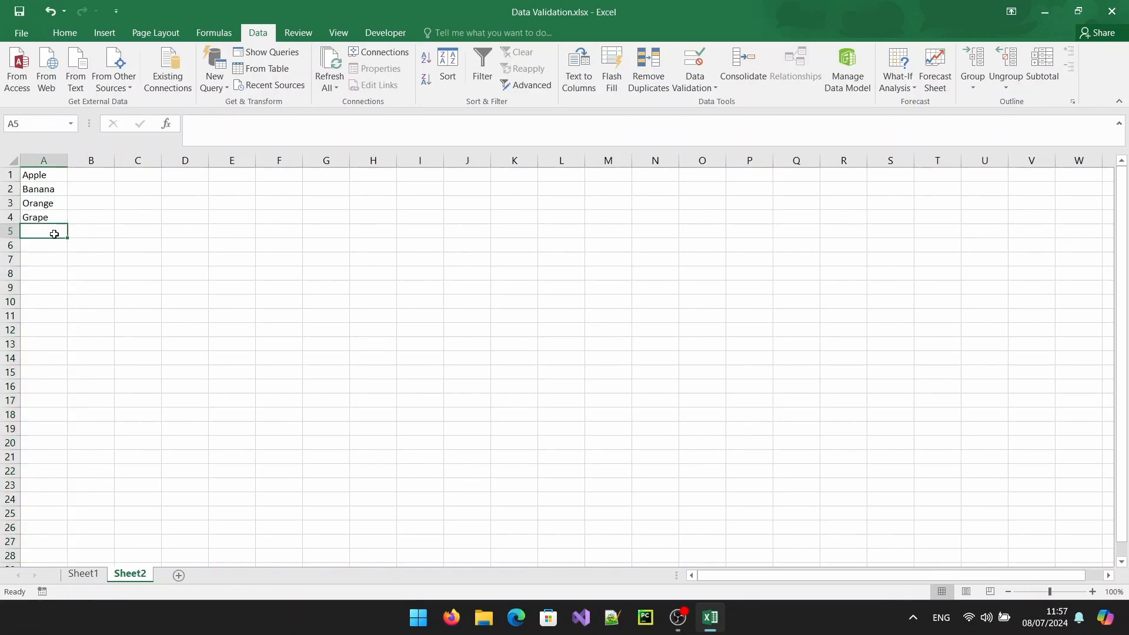
type("Coconut")
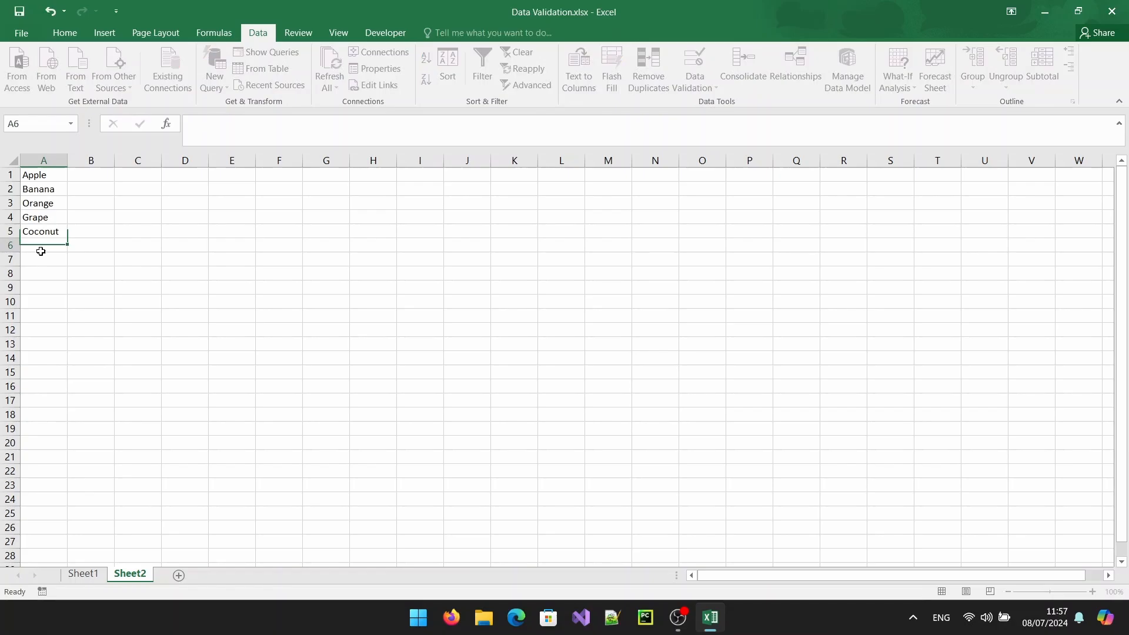
left_click(83, 574)
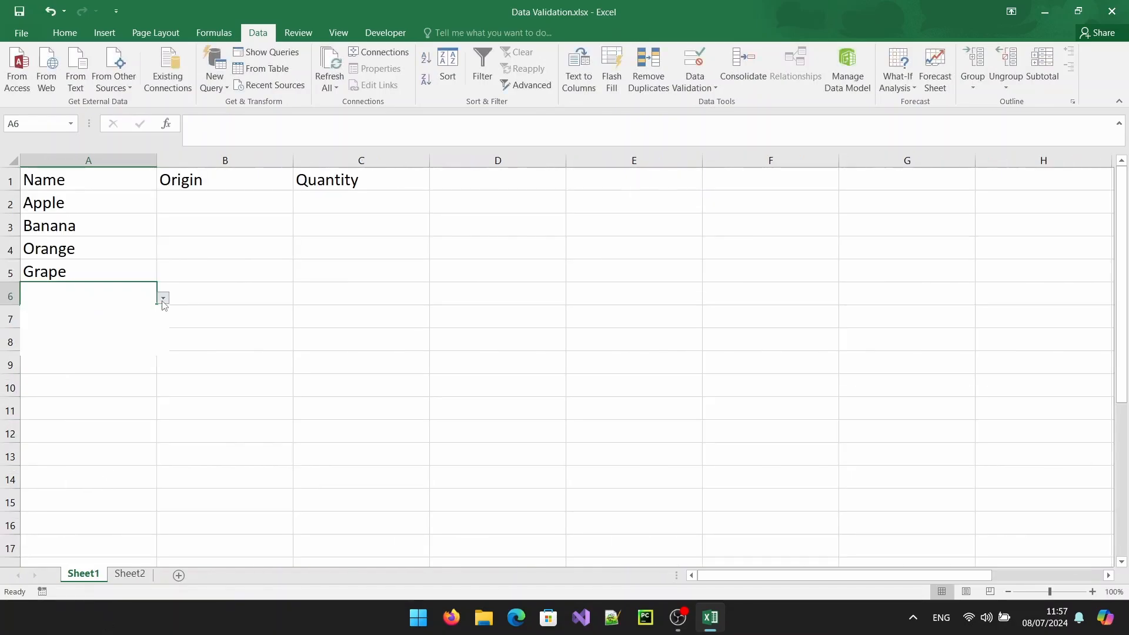
type("Coconut")
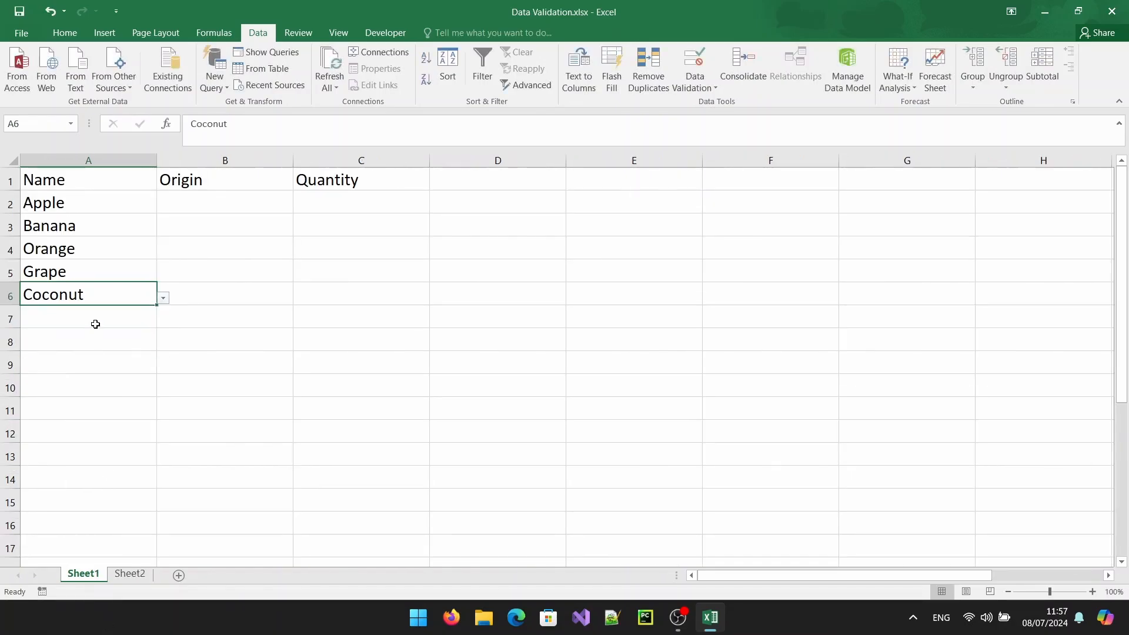
left_click(88, 318)
type("Y")
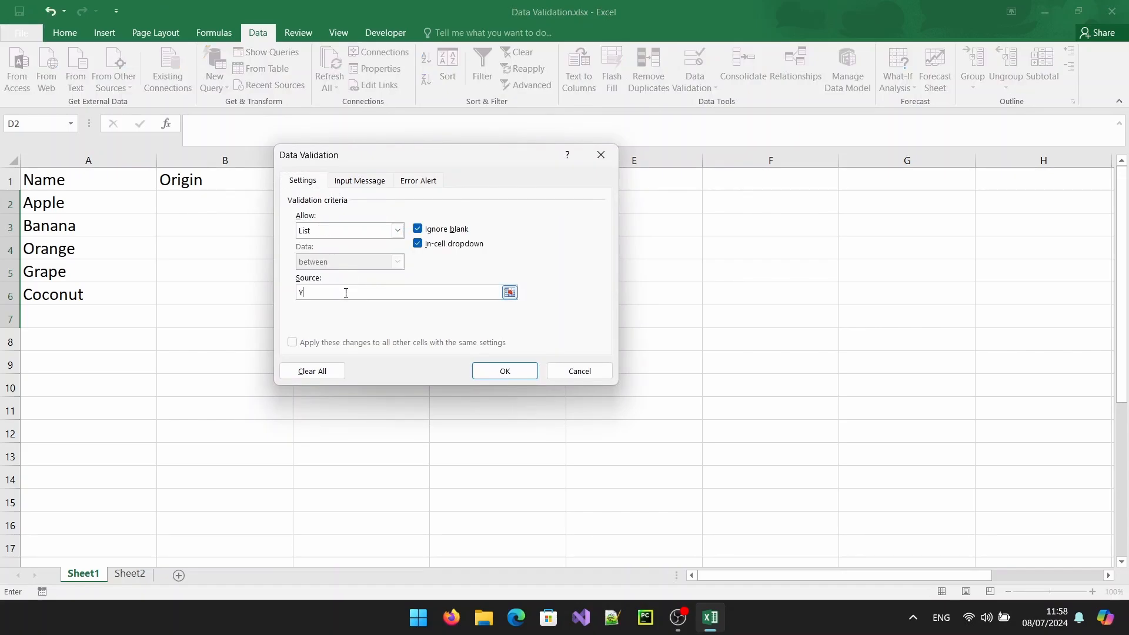
Step: Set the Check Status source to Yes,No and choose Yes for Apple
type("es,")
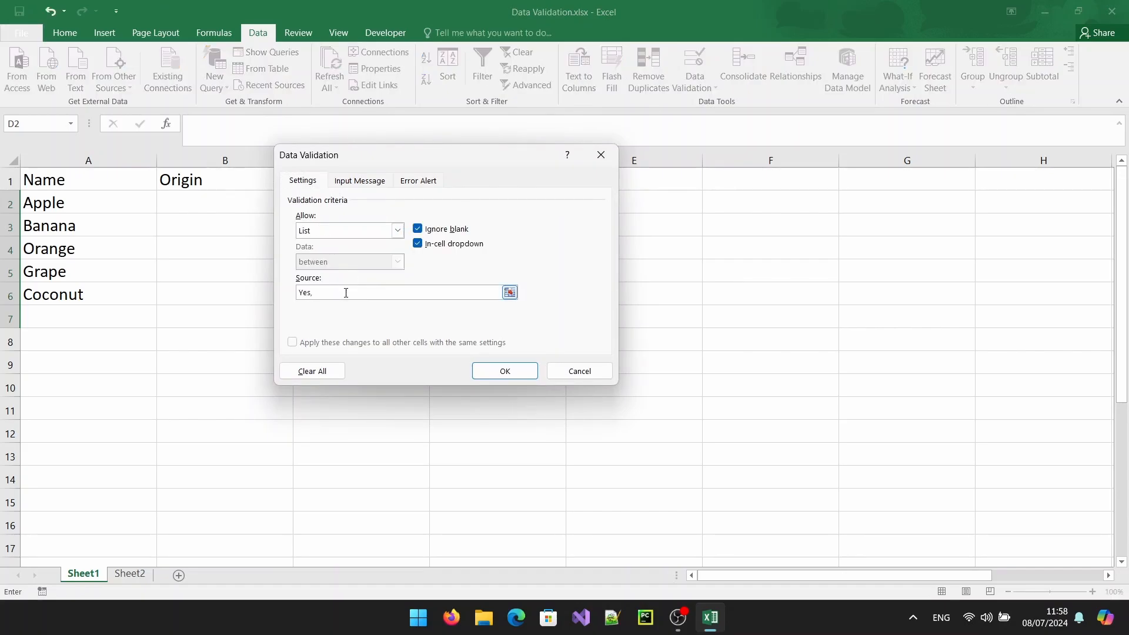
left_click(504, 370)
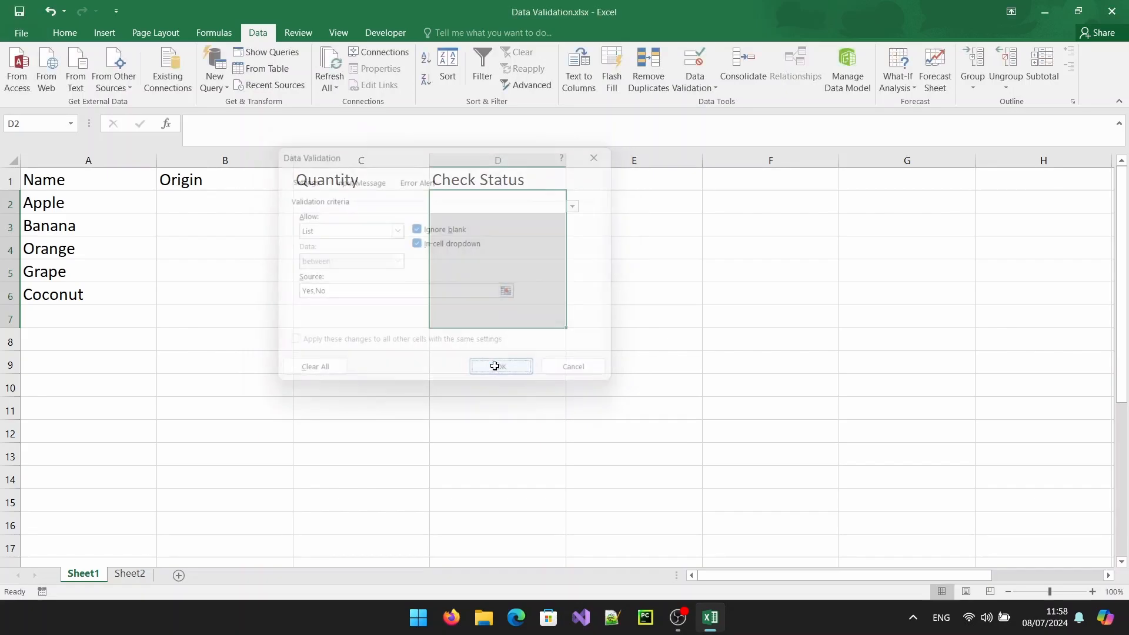
left_click(500, 365)
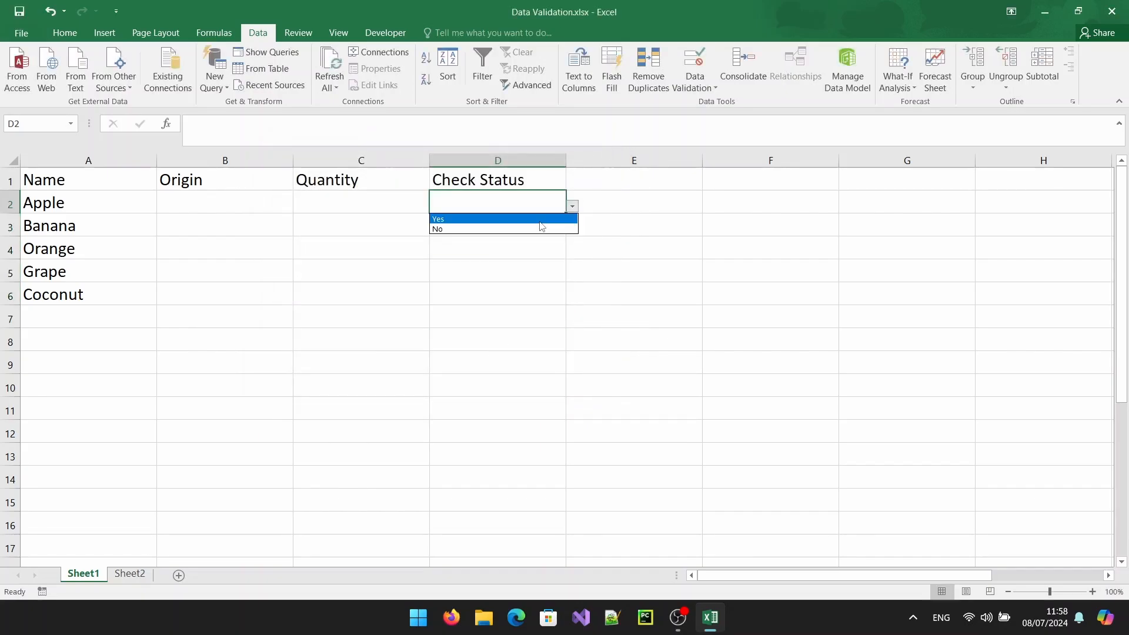
left_click(437, 219)
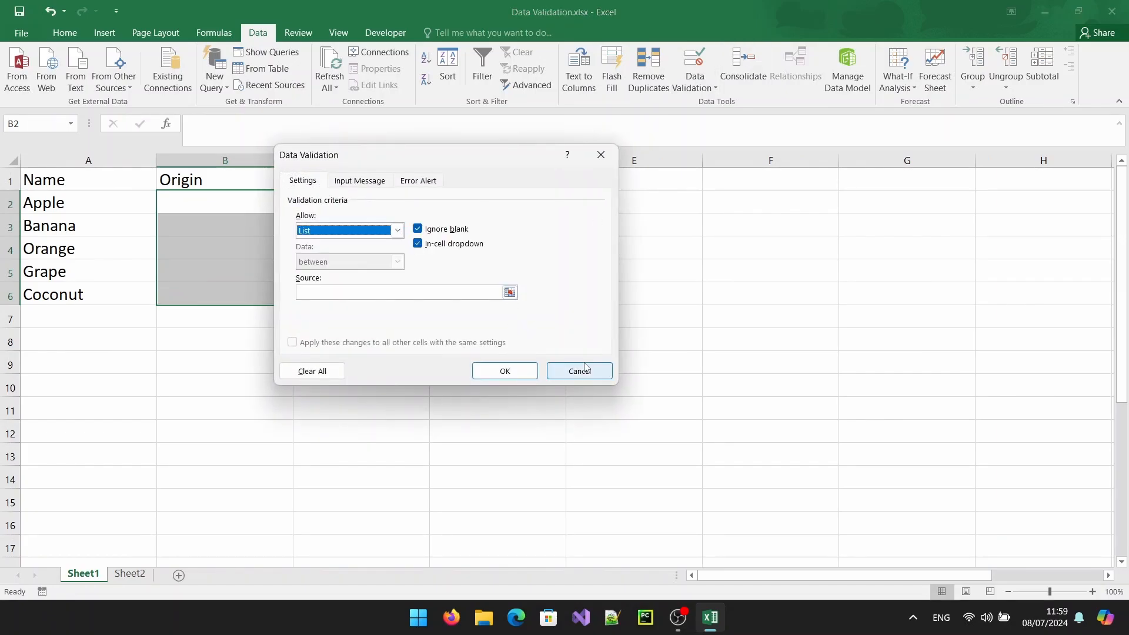
Step: Confirm the Origin country list validation and begin entering Apple's quantity
left_click(579, 371)
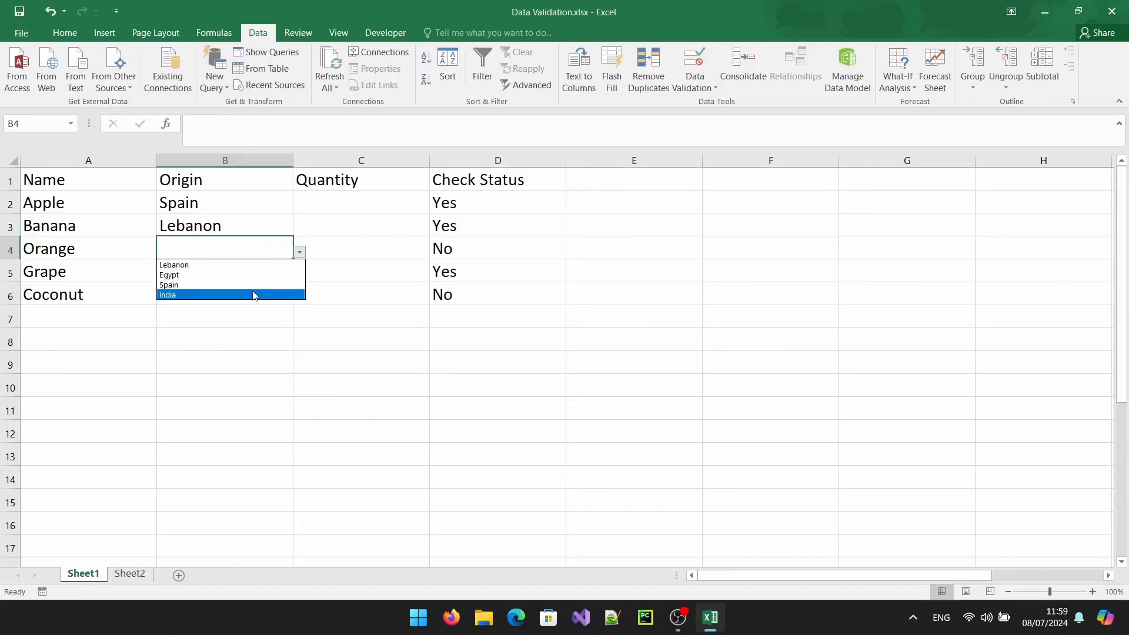
left_click(168, 285)
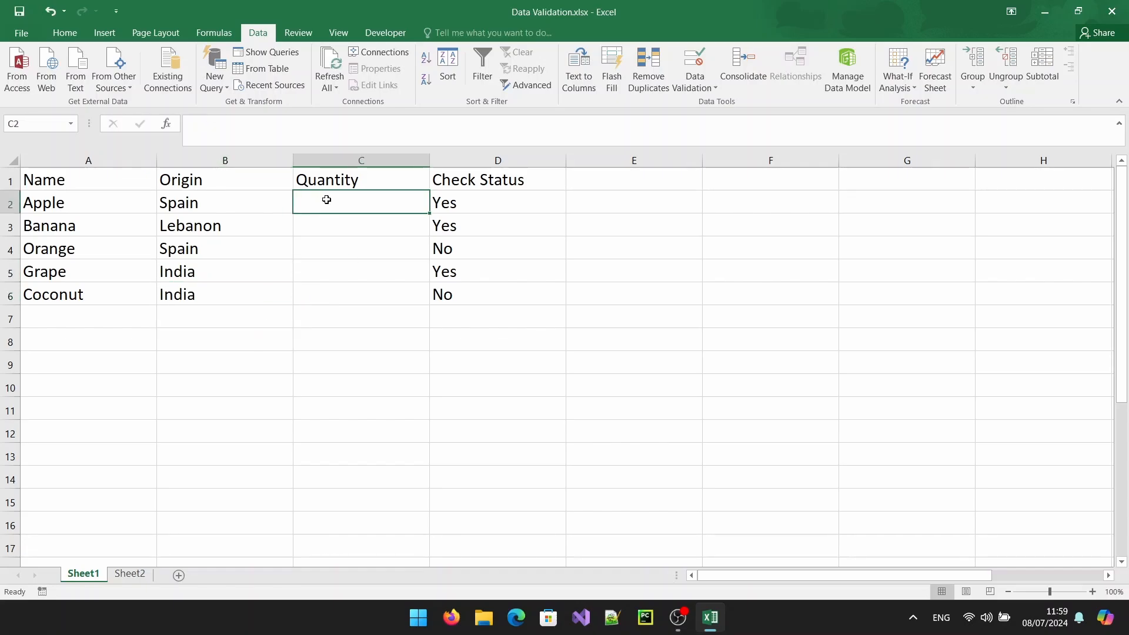
type("1")
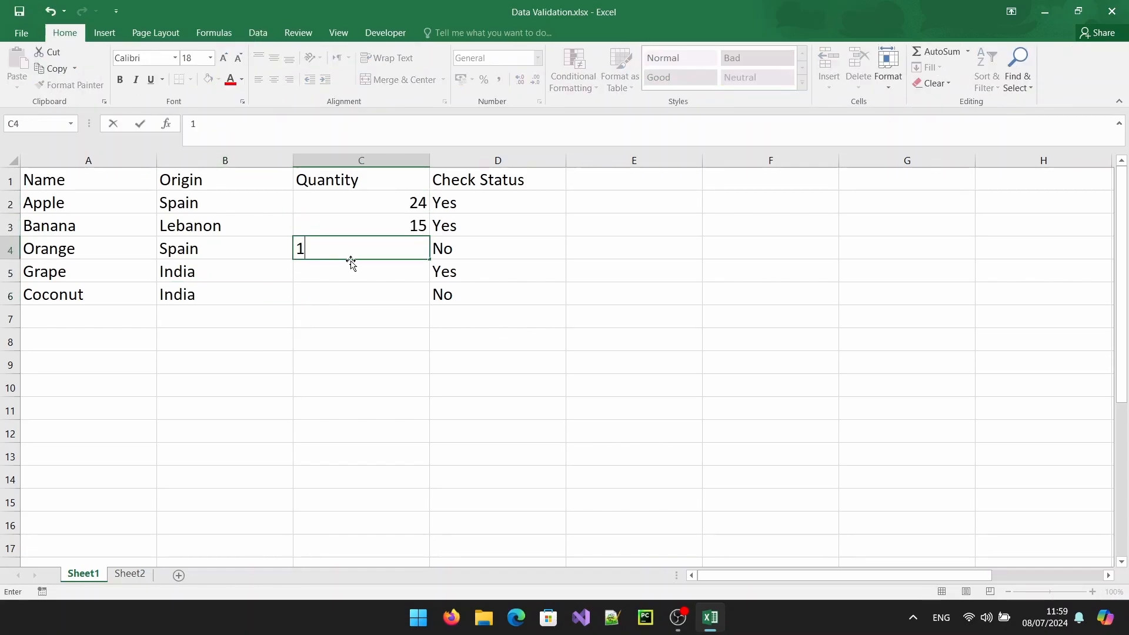